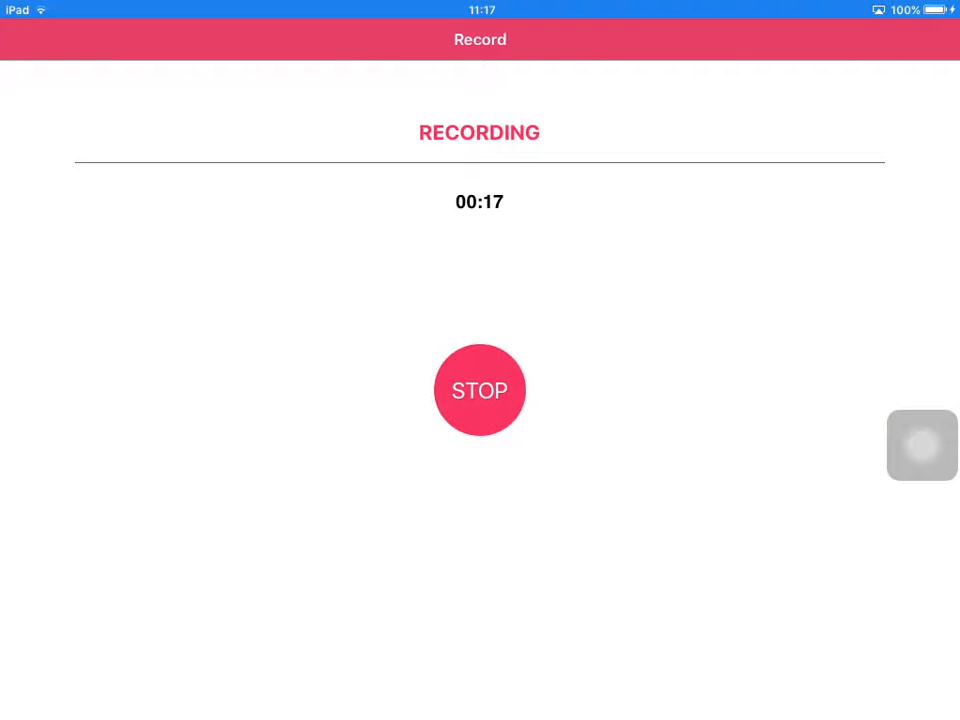
Leave the running AirShou recorder for the home screen to launch LEET Server
key(home)
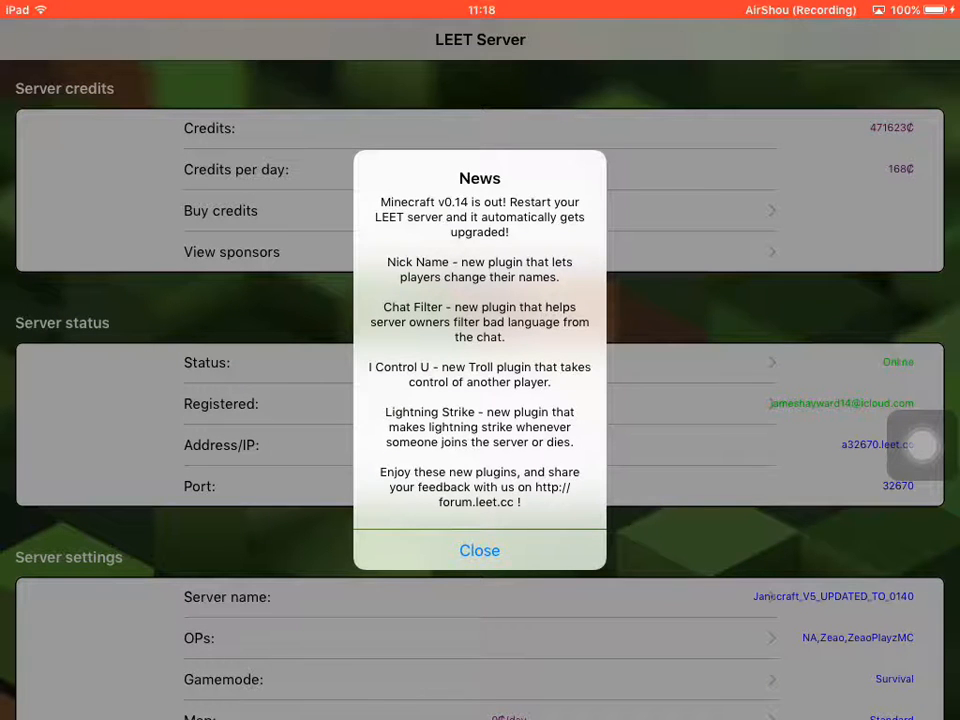
Close the v0.14 news alert and scroll down to open the V13 upgrade setting
click(479, 550)
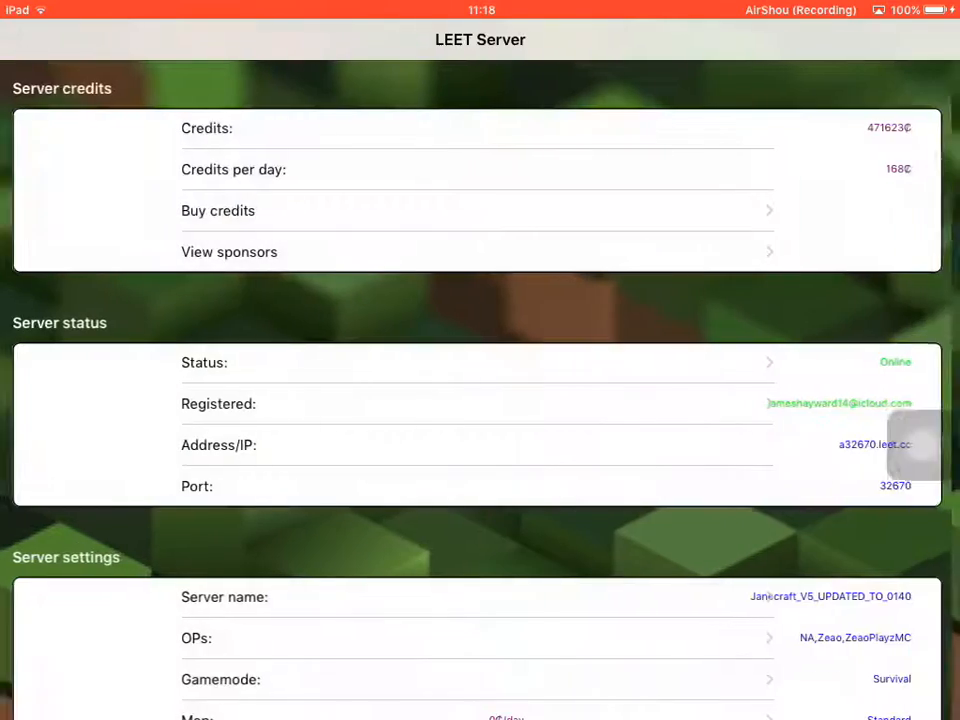
scroll(down, 3)
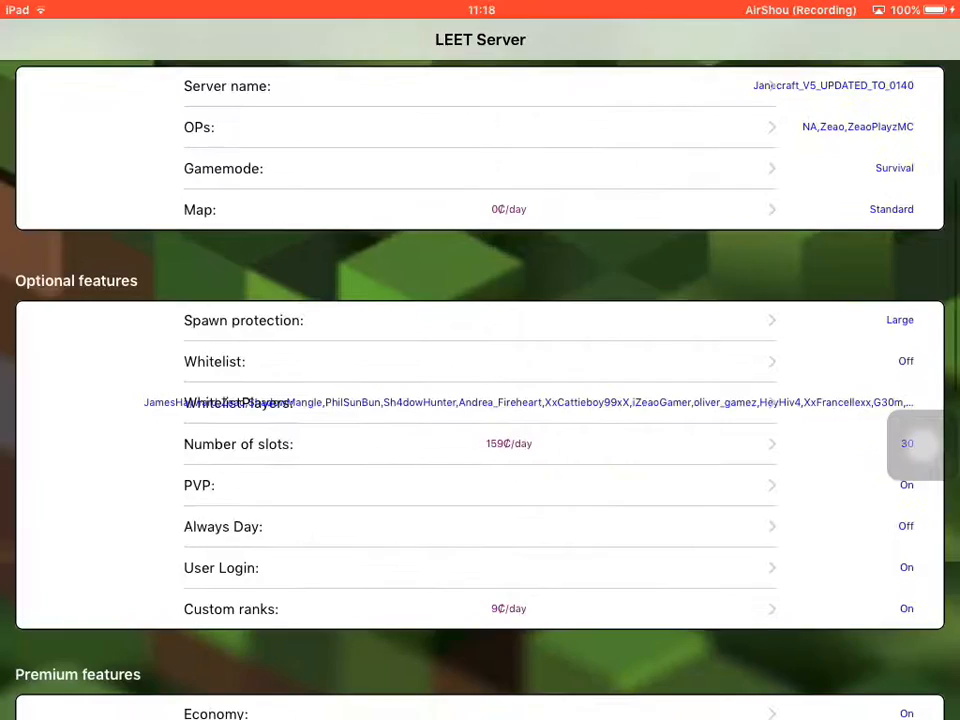
scroll(down, 3)
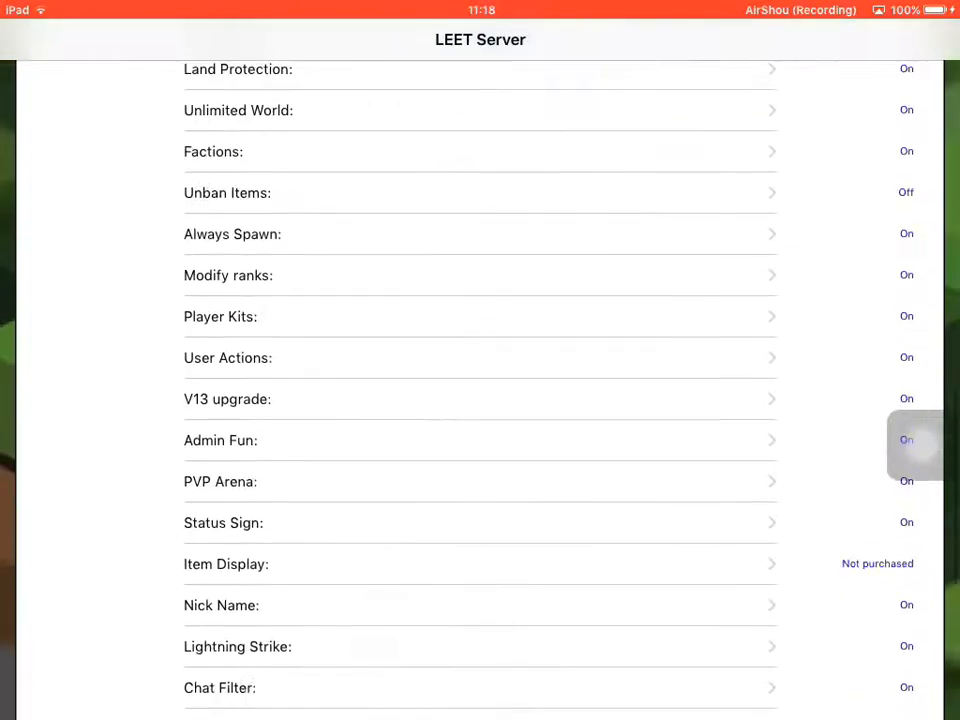
scroll(down, 3)
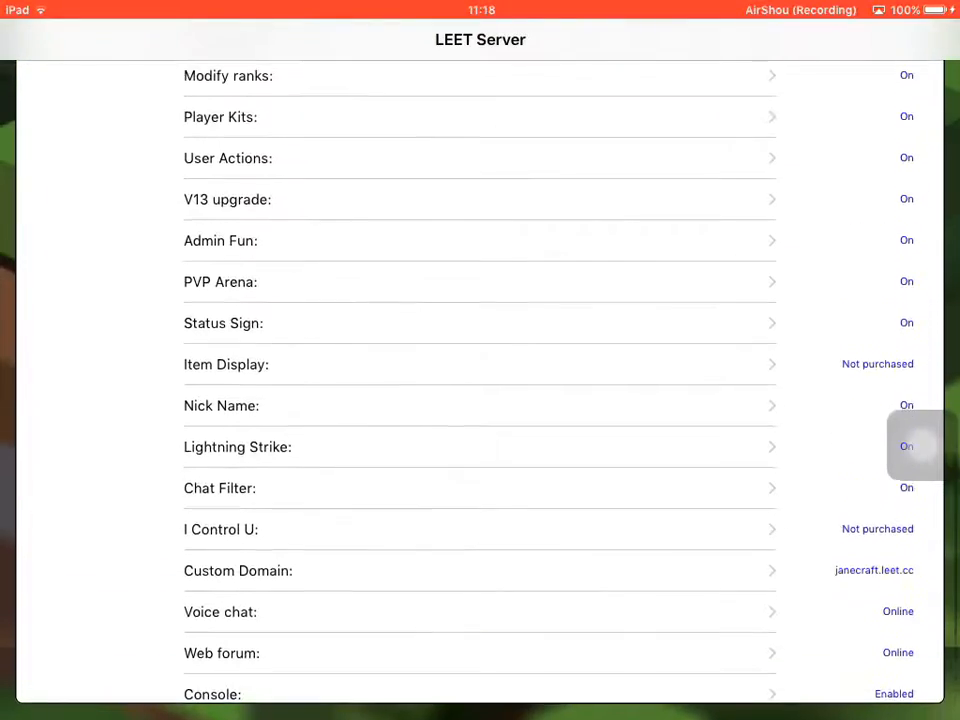
click(480, 199)
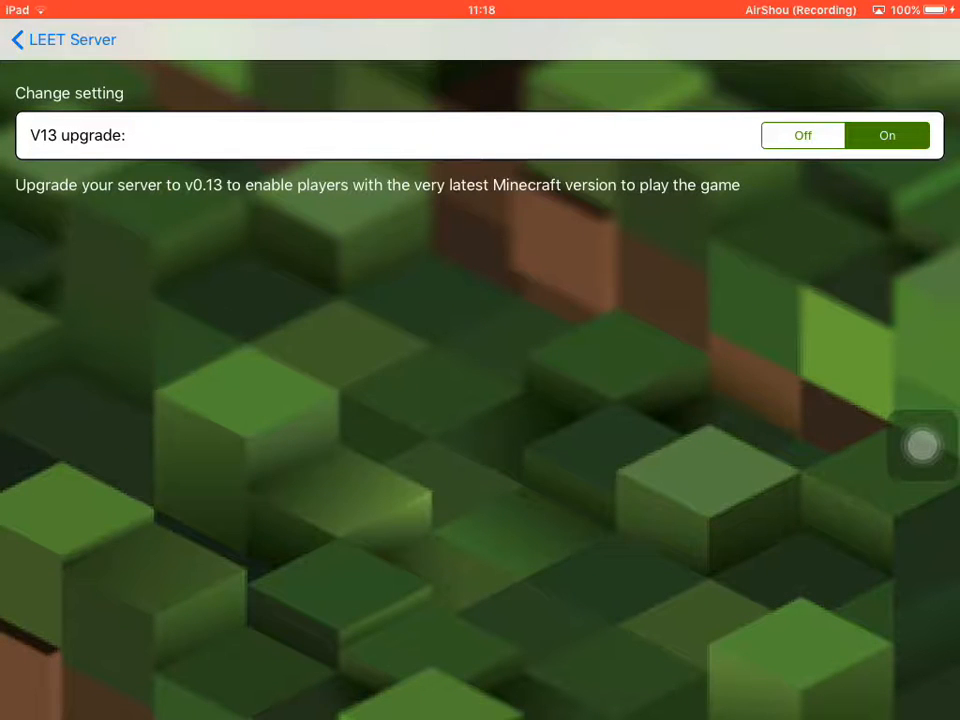
Return to the server settings list with V13 upgrade on, then exit to the home screen
click(63, 40)
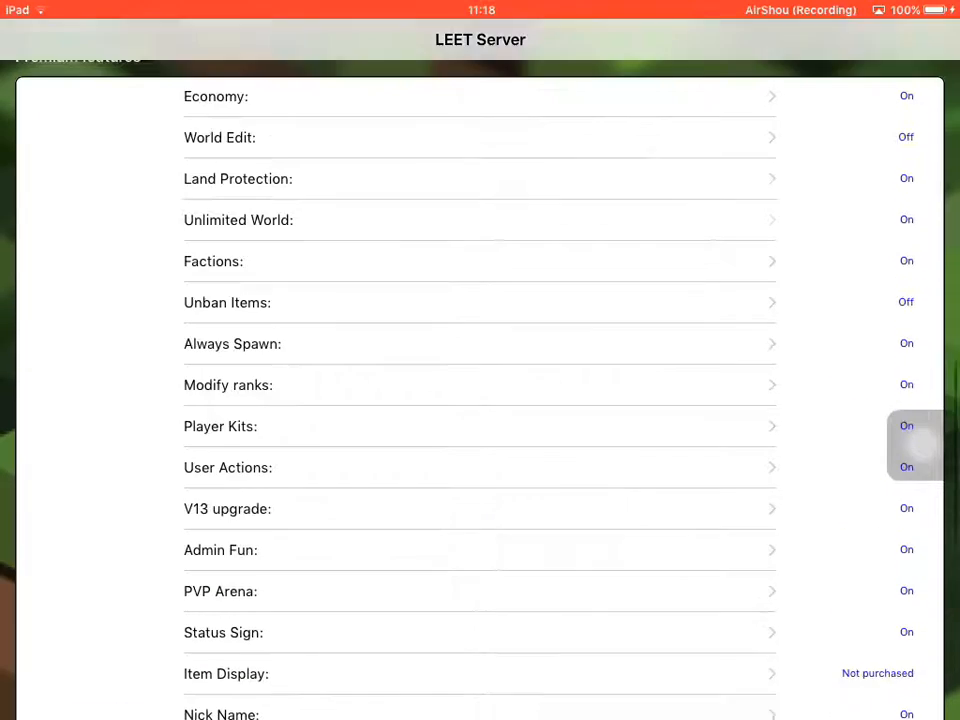
scroll(up, 3)
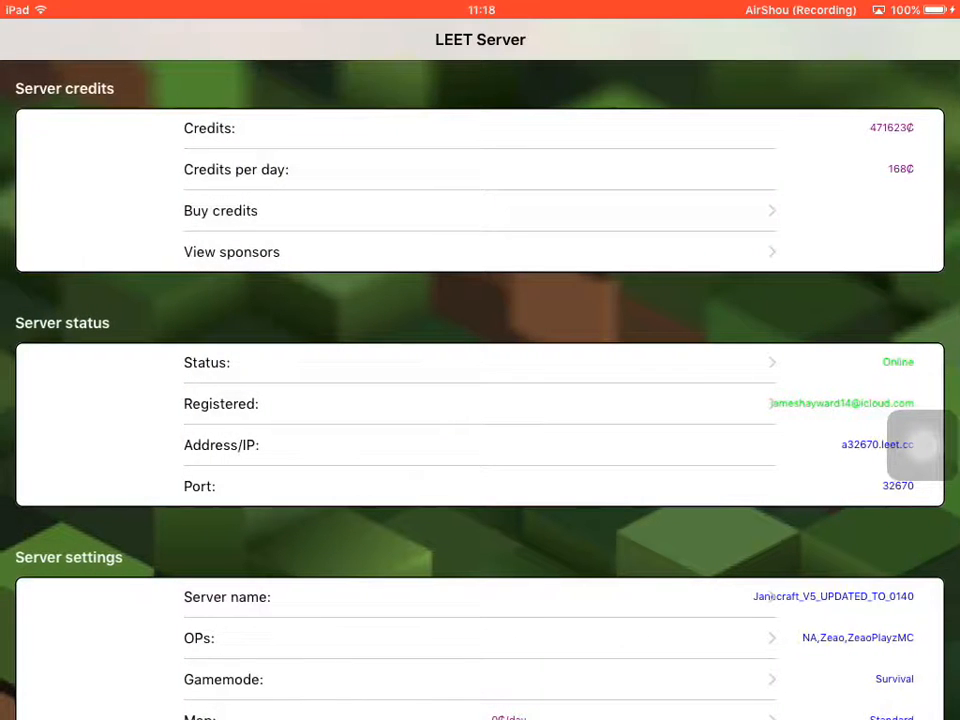
key(home)
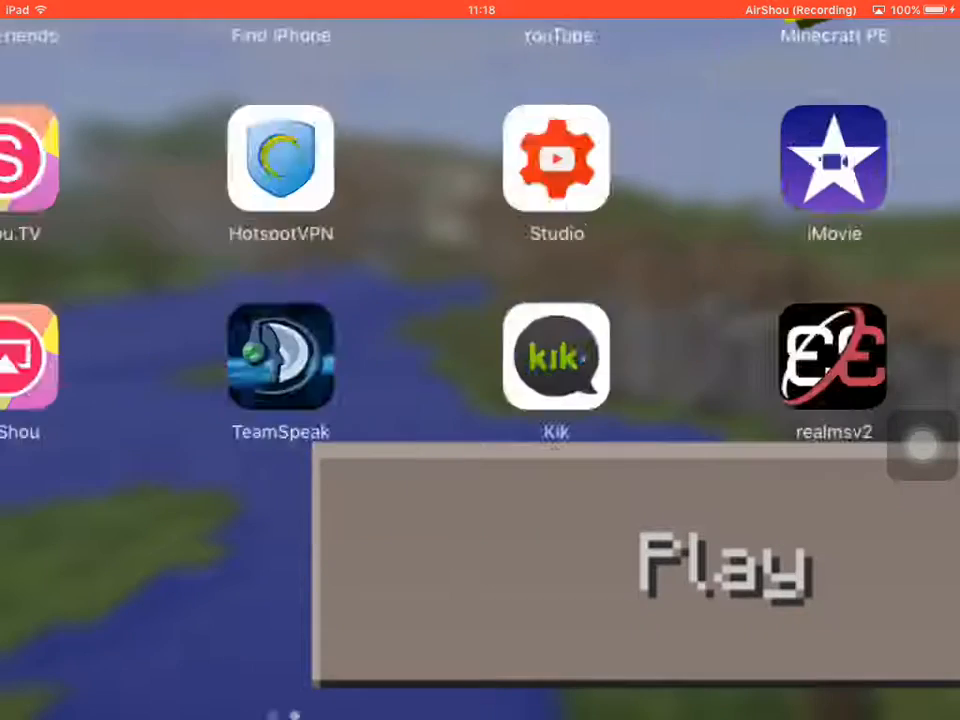